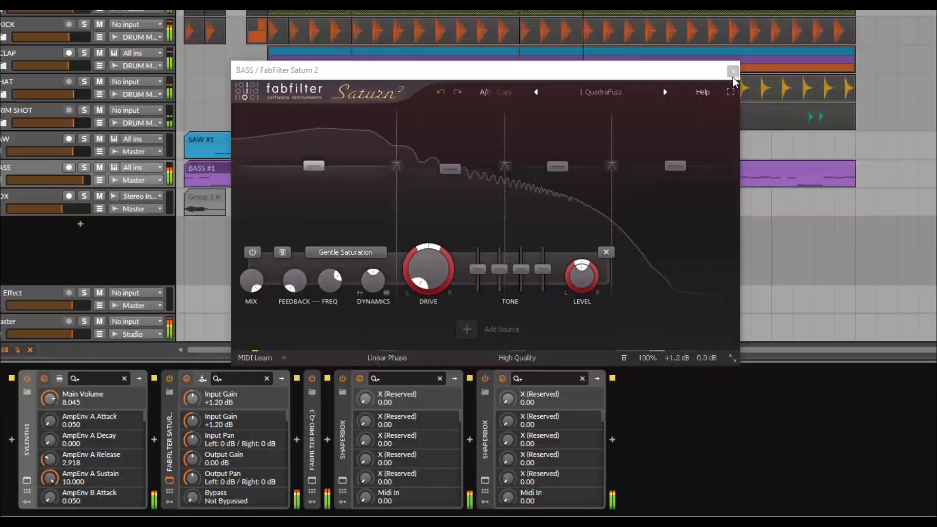
Remove the outer Rock This clips so only the middle section stays on Track 1
click(732, 72)
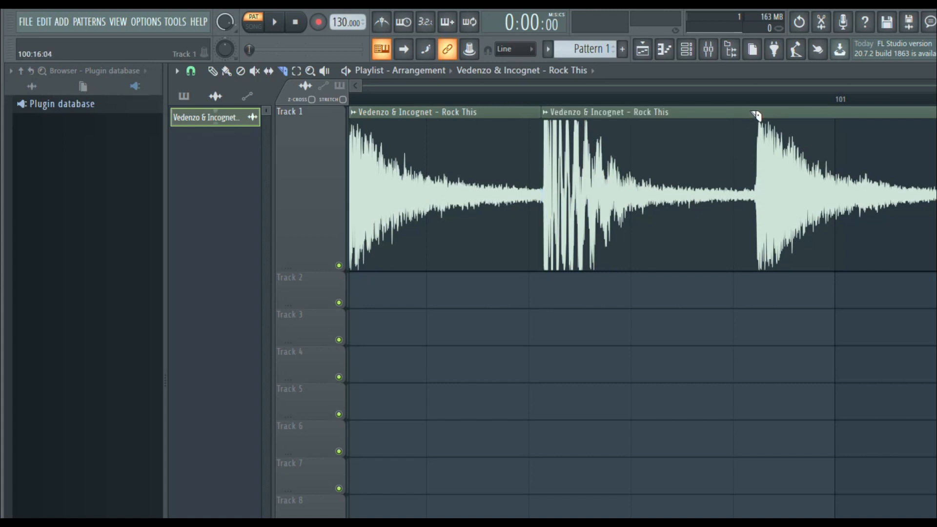
click(227, 71)
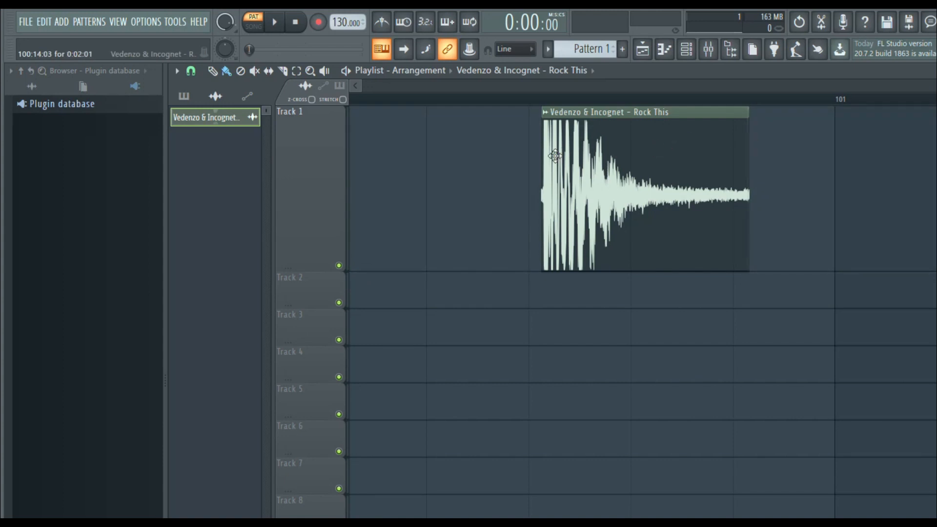
mouse_move(776, 178)
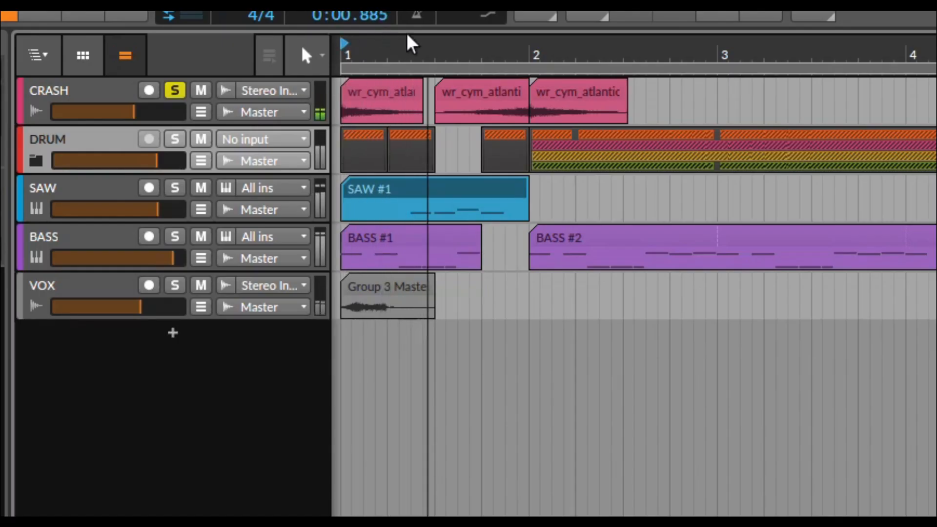
Restart playback and solo the drum layers, then the whole DRUM group
click(34, 160)
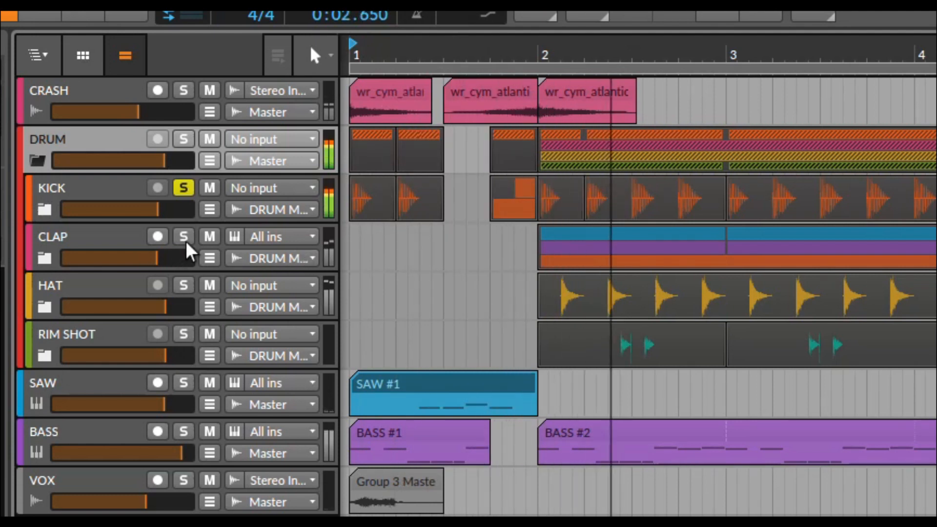
click(184, 284)
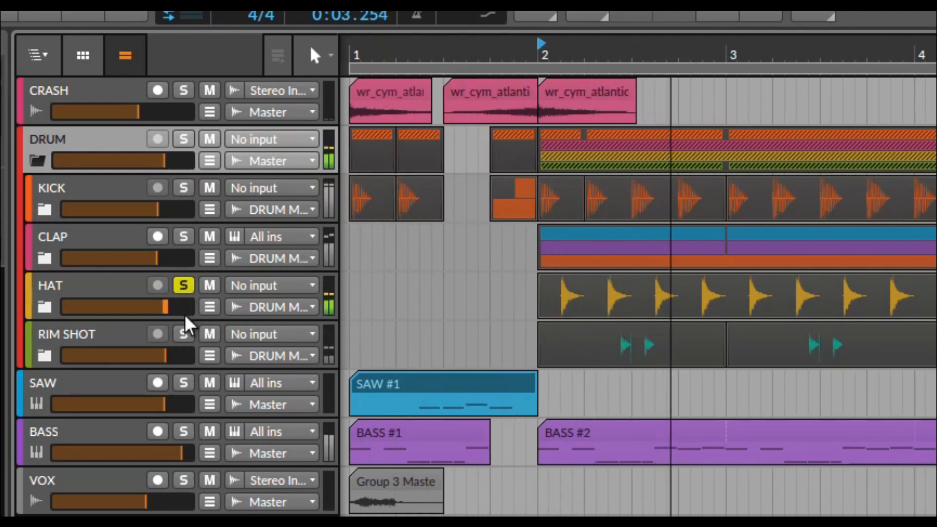
click(184, 139)
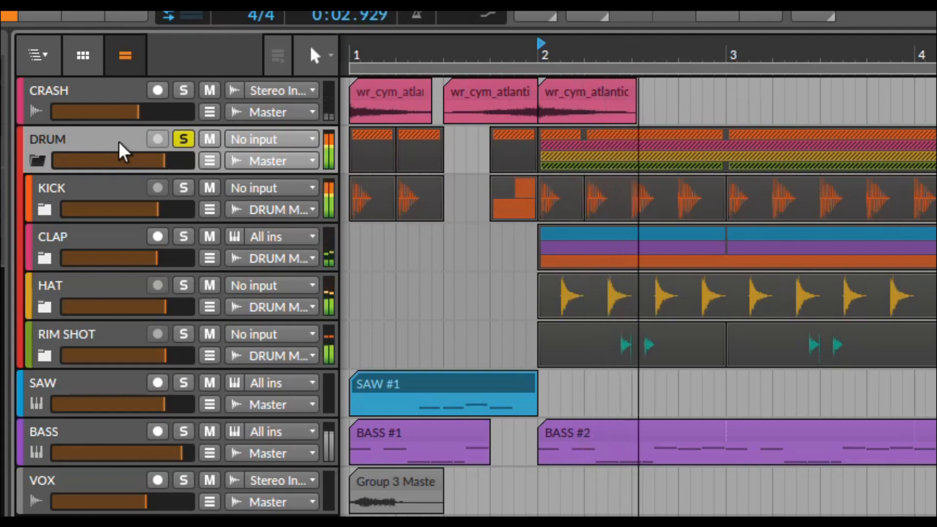
Solo the SAW track, then the BASS track, leaving only the bass soloed
click(36, 160)
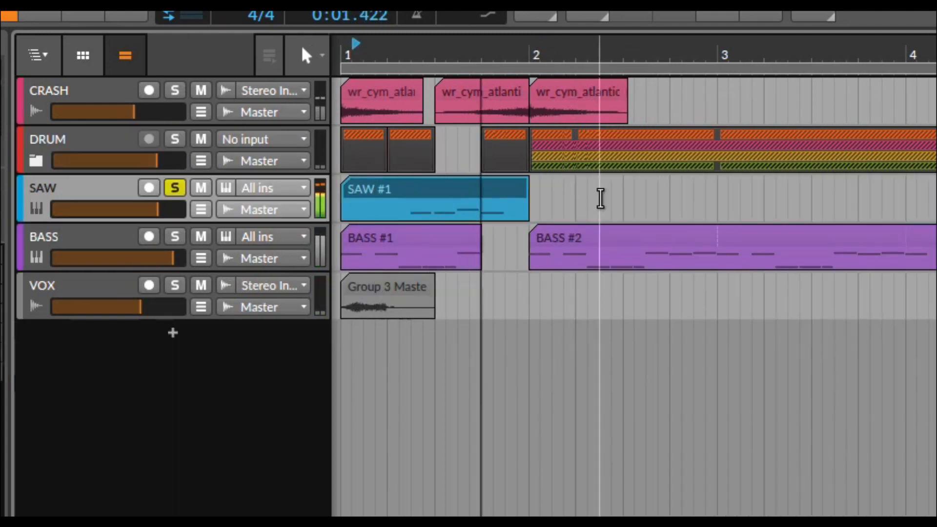
click(175, 236)
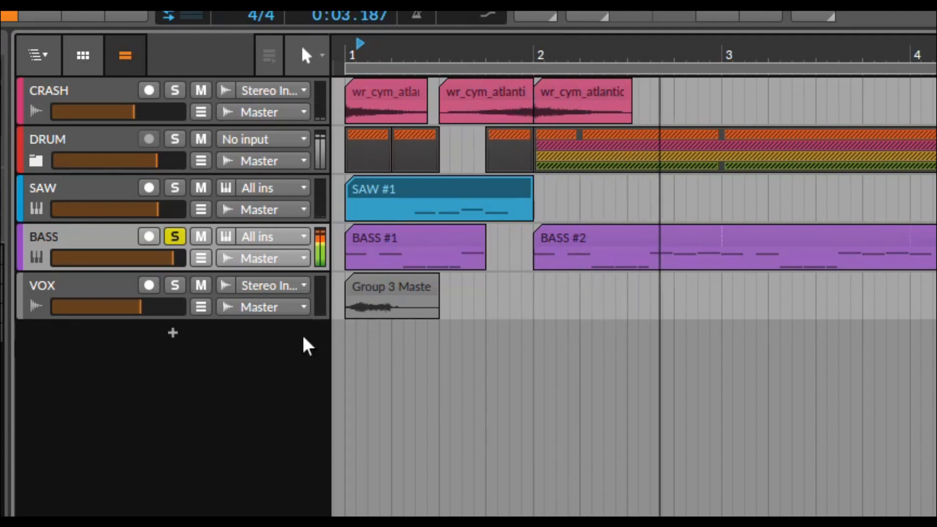
click(174, 285)
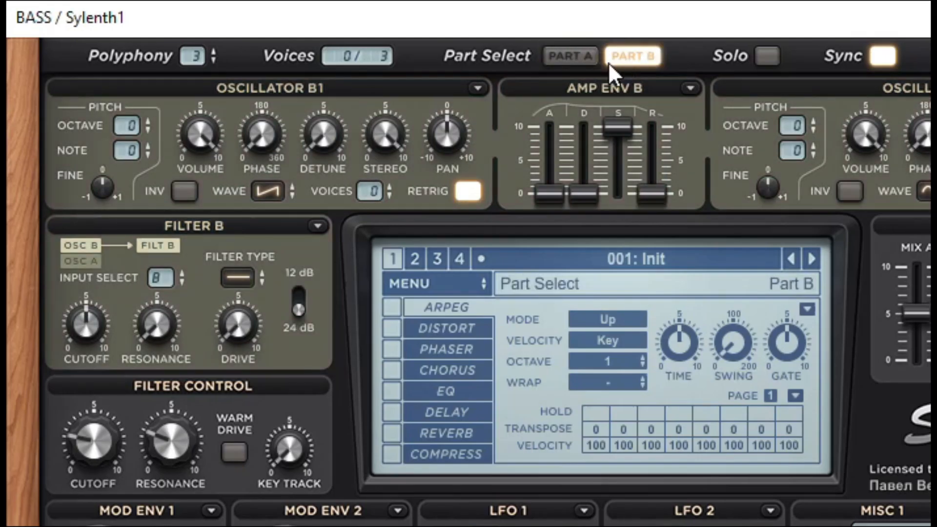
Show Sylenth1 part A of the bass patch with oscillator A2 offset at +7
click(568, 56)
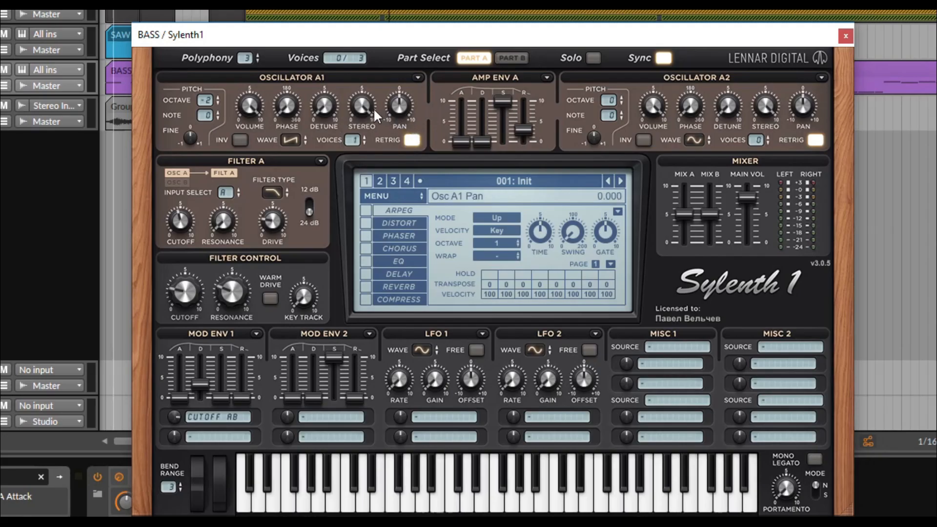
click(845, 36)
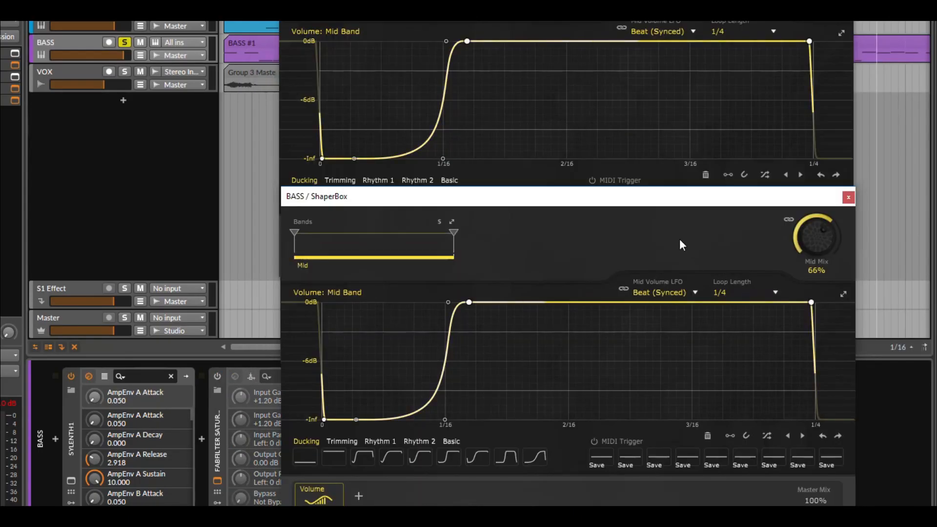
Close ShaperBox and bypass the bass saturation stage for comparison
click(848, 196)
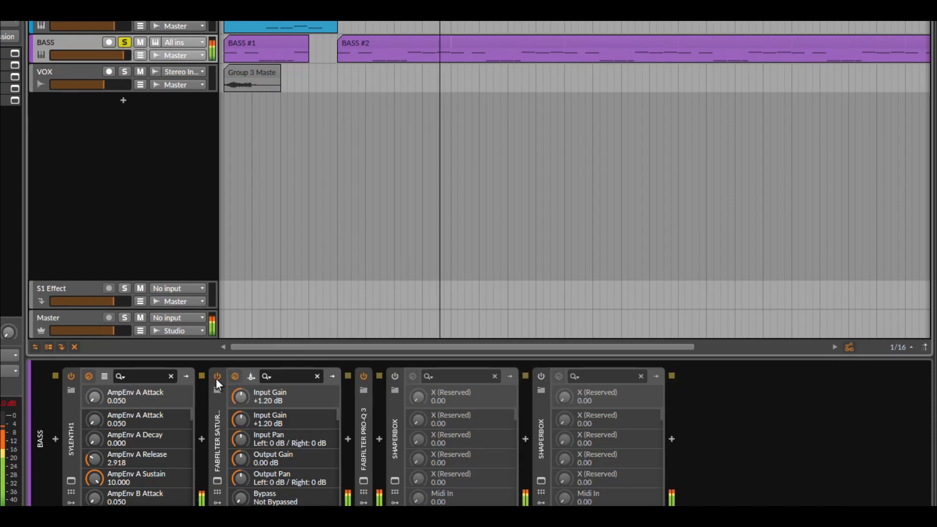
click(217, 377)
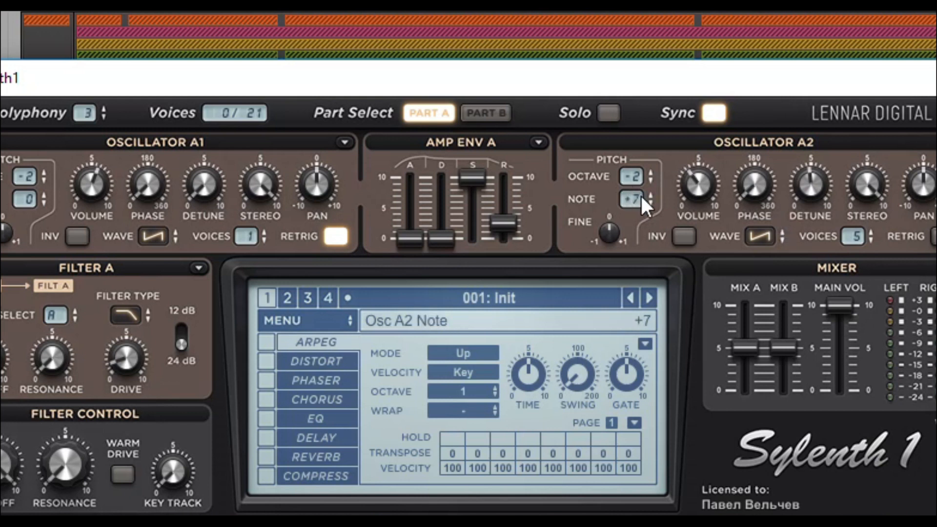
mouse_move(674, 207)
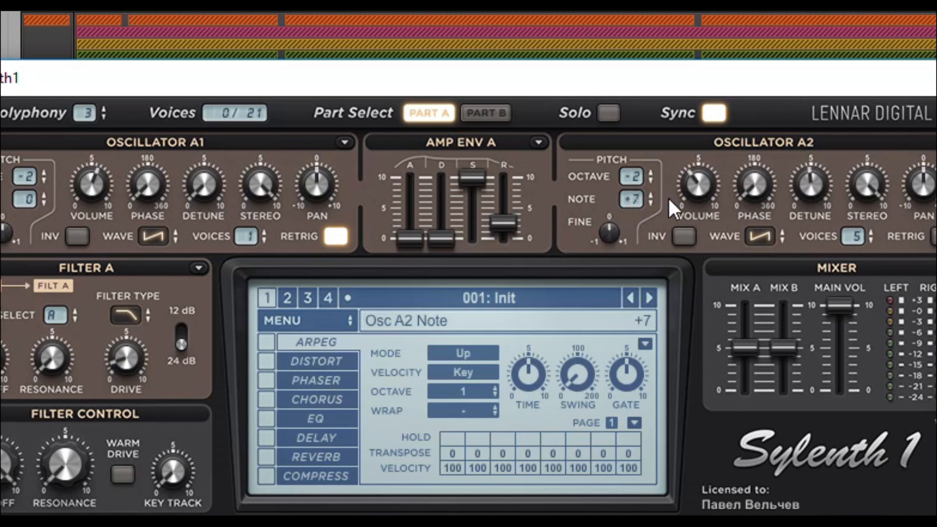
mouse_move(695, 191)
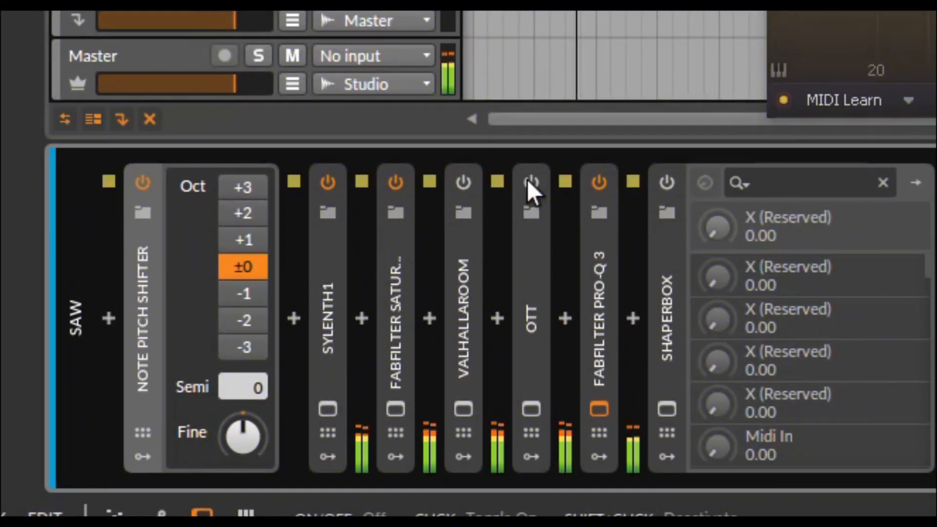
Re-enable OTT, toggle the FabFilter Saturator and bring up the Pro-Q 3 EQ curve
click(531, 183)
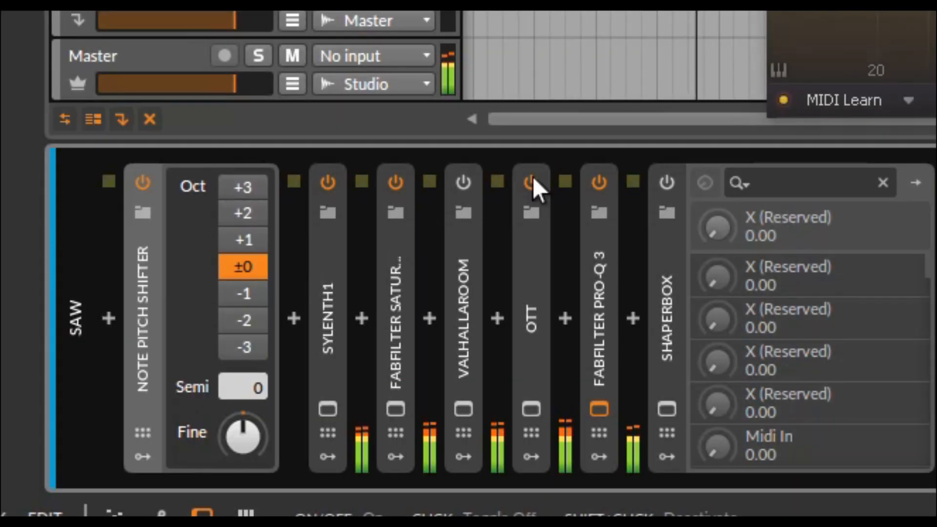
mouse_move(402, 200)
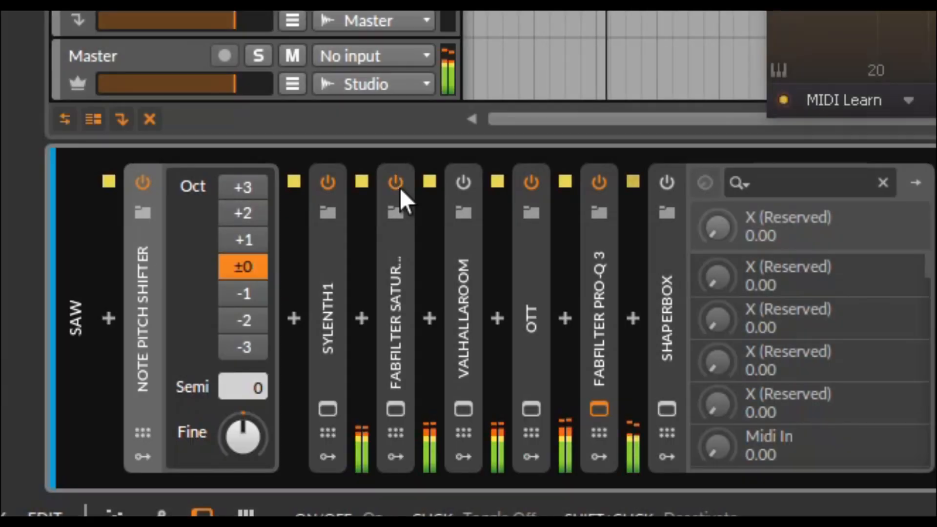
click(395, 183)
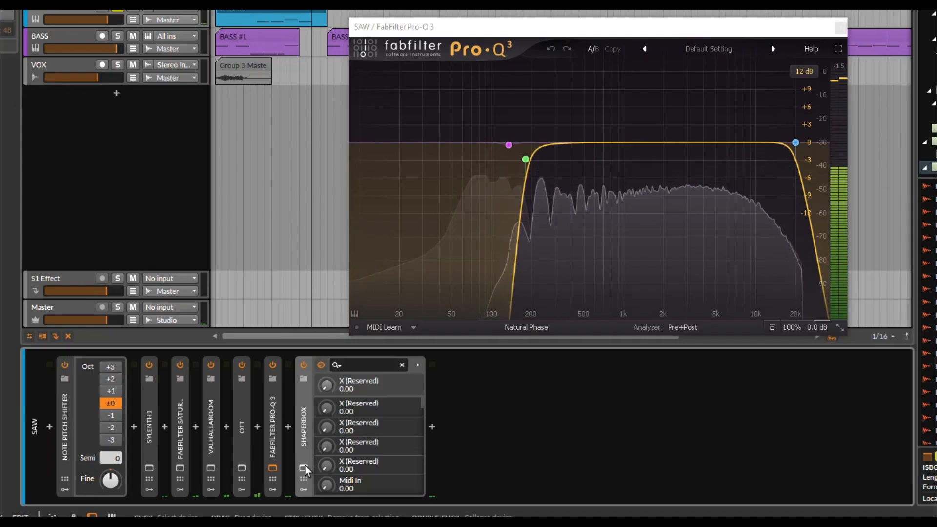
click(304, 468)
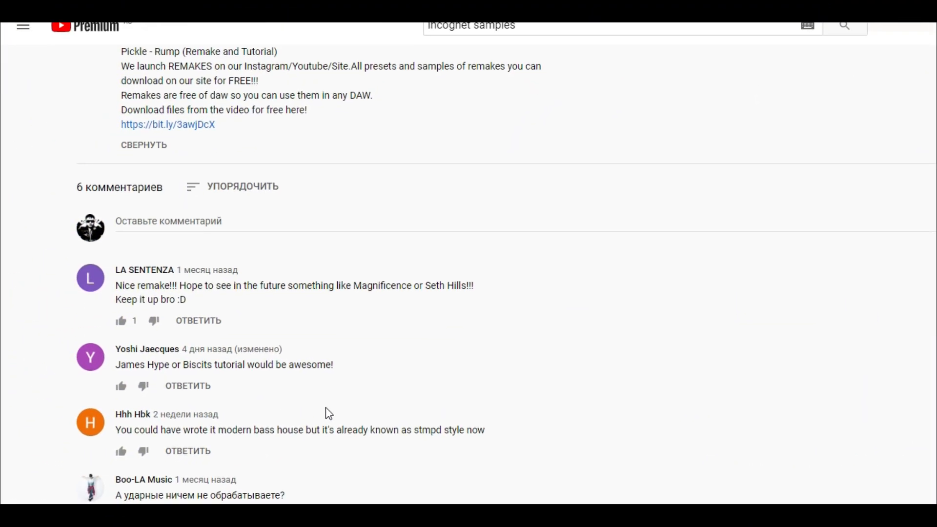
Scroll down to the remake video's description and comment thread
scroll(down, 3)
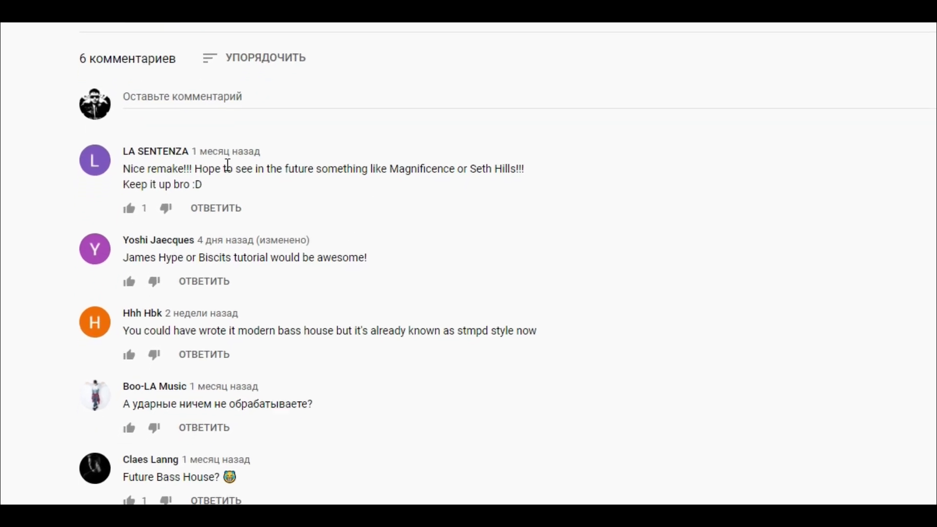